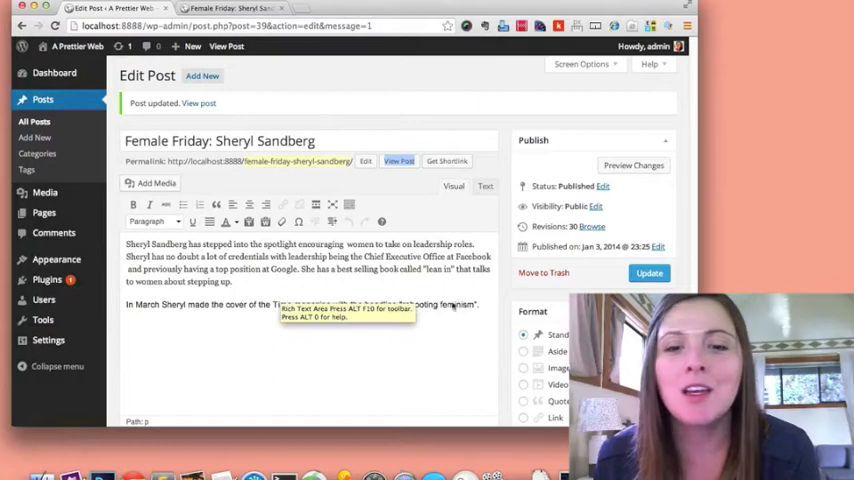
Delete the stray closing </span> tag after the March paragraph in Text view and update the post.
triple_click(300, 304)
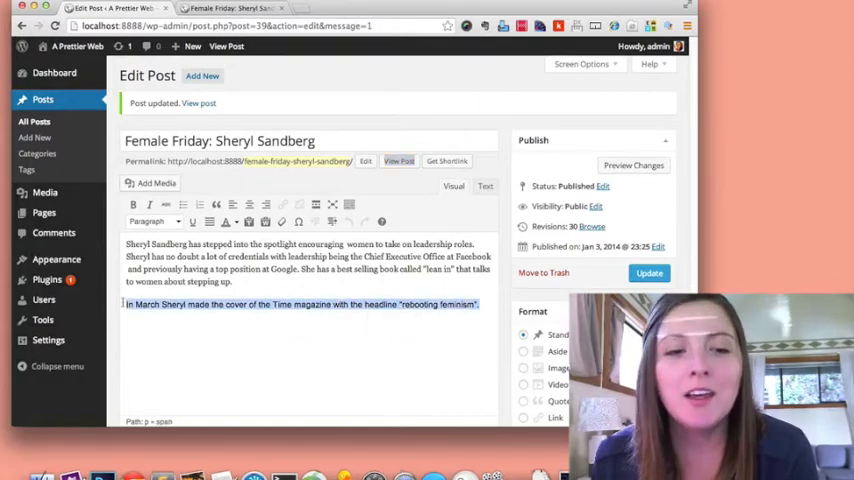
click(153, 221)
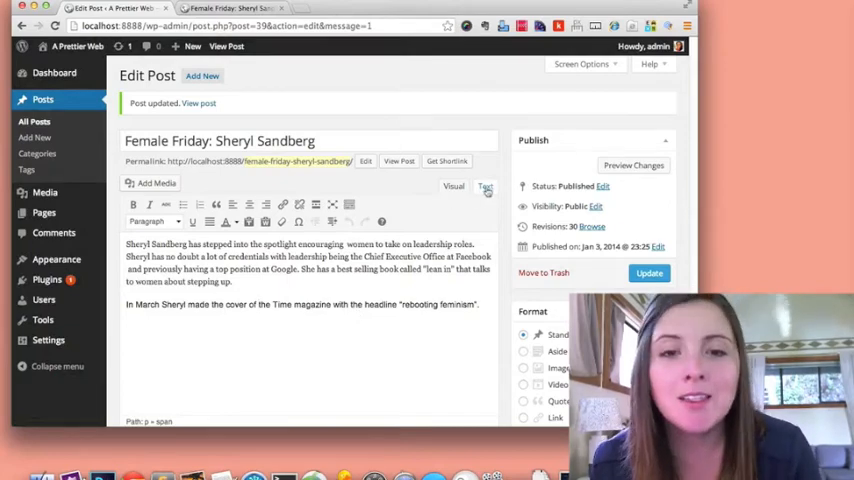
click(485, 186)
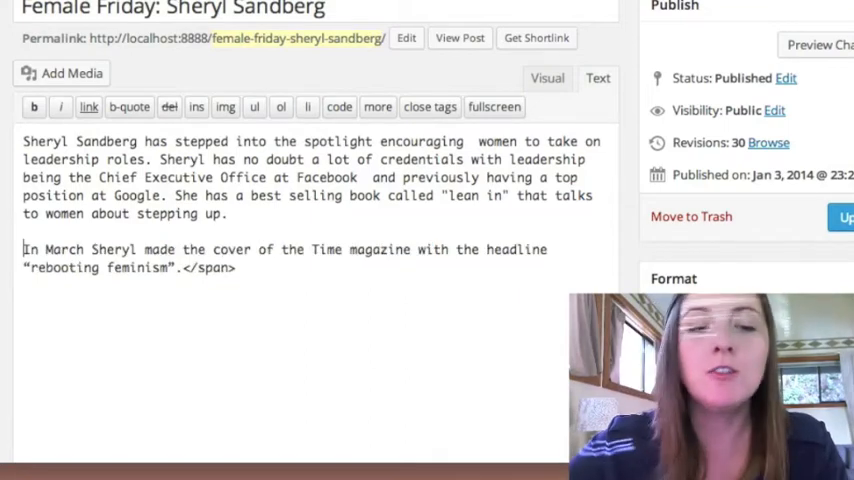
click(240, 267)
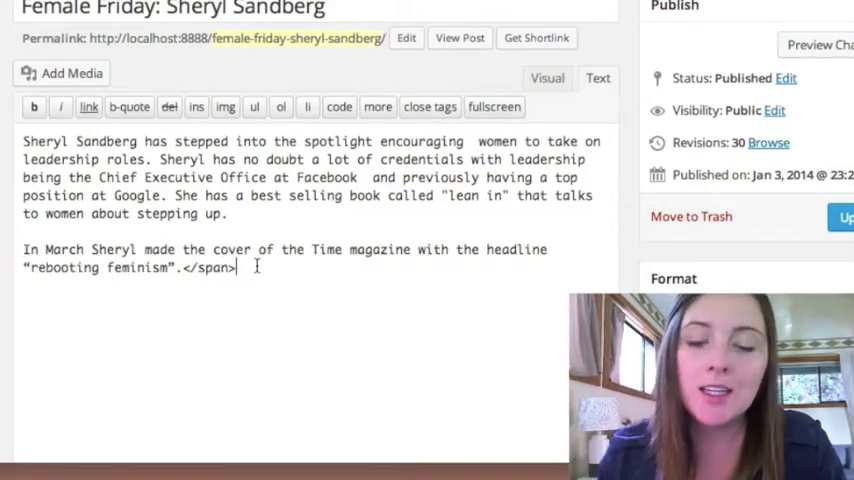
key(Backspace)
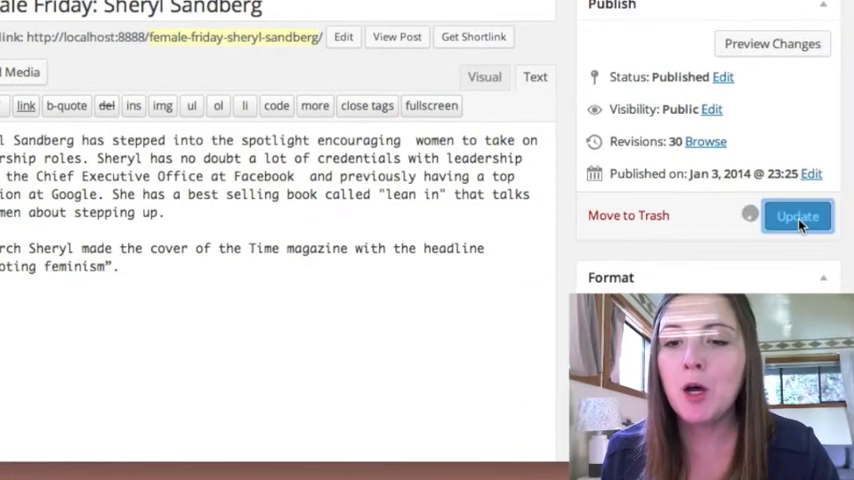
click(797, 216)
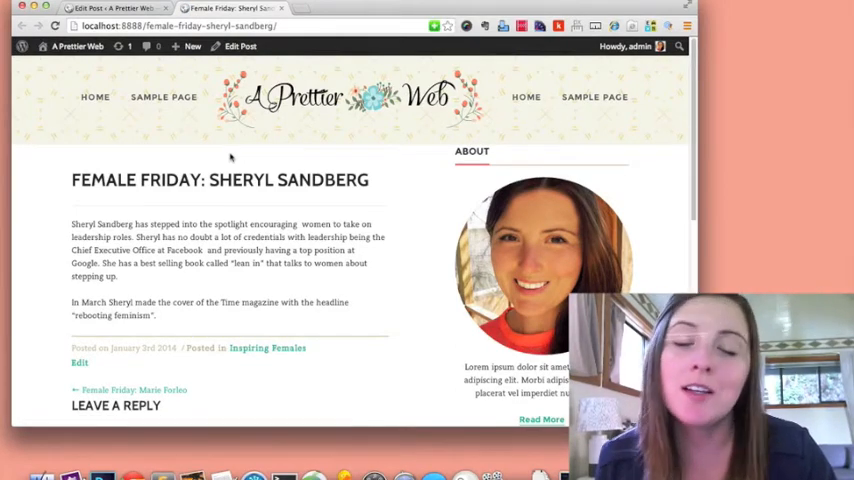
Return to the Edit Post tab and scroll down through the cleaned post.
click(79, 363)
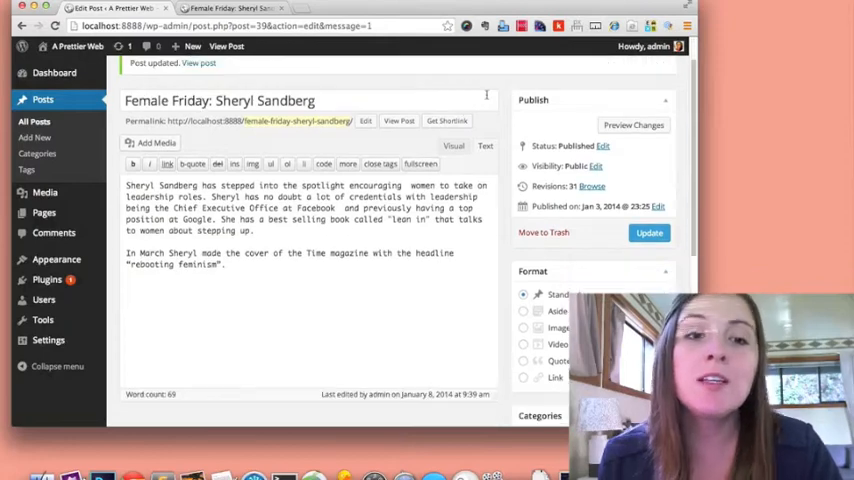
scroll(down, 3)
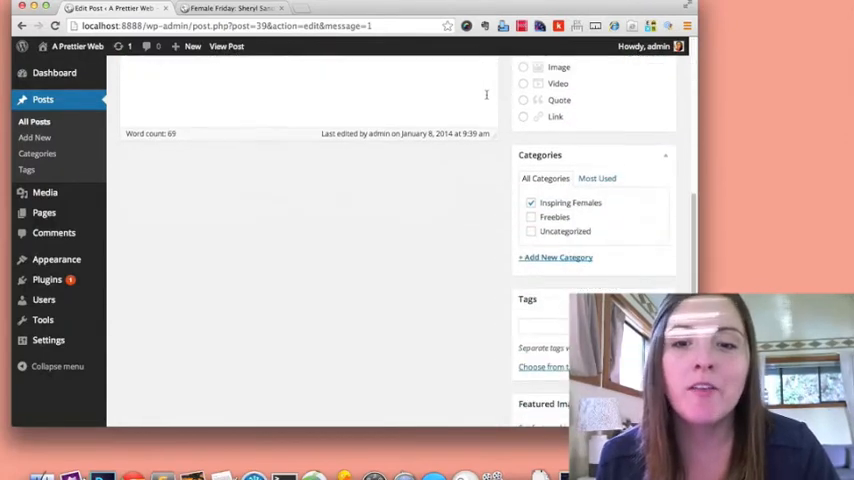
scroll(down, 3)
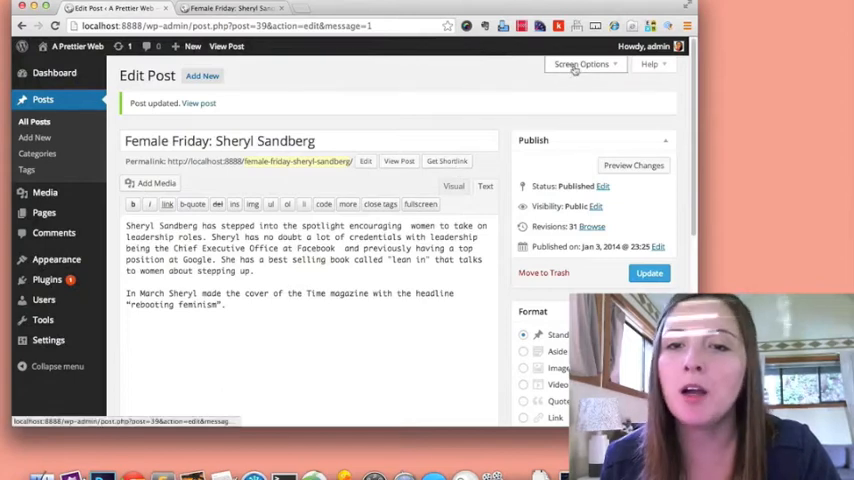
Tick Excerpt in Screen Options and scroll down to the new Excerpt box.
click(583, 64)
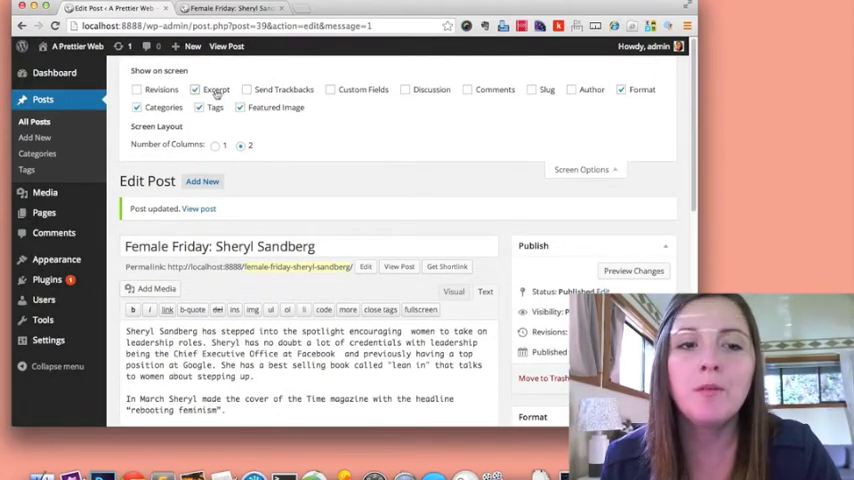
scroll(down, 3)
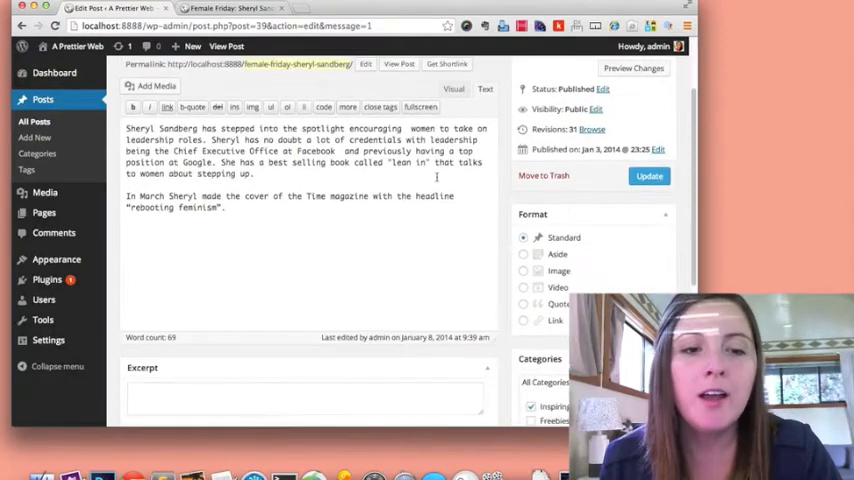
scroll(down, 3)
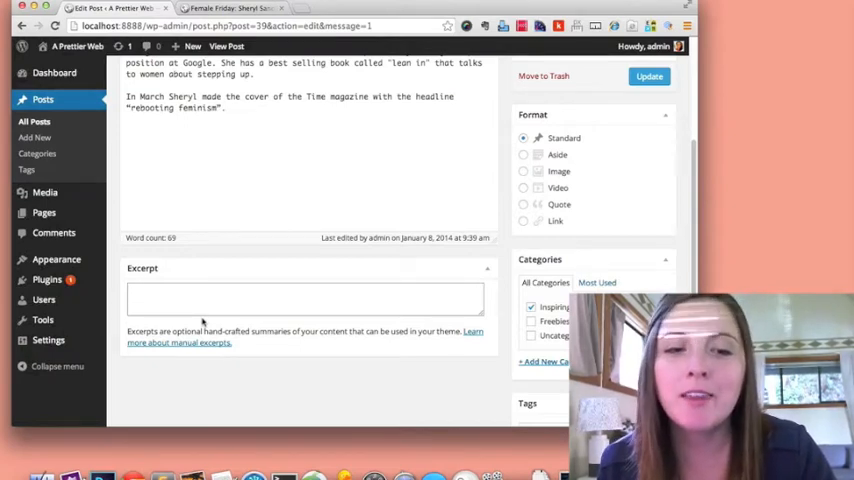
scroll(down, 3)
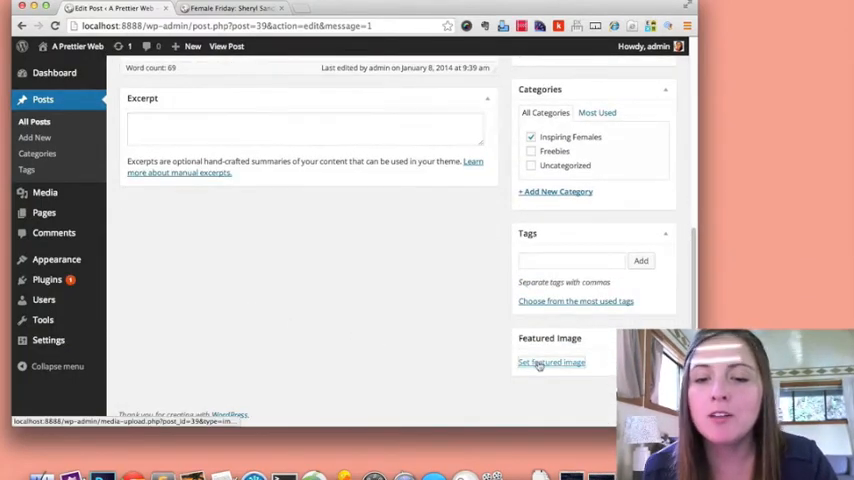
Permanently delete the existing Sheryl Sandberg quote image from the featured image chooser.
click(551, 362)
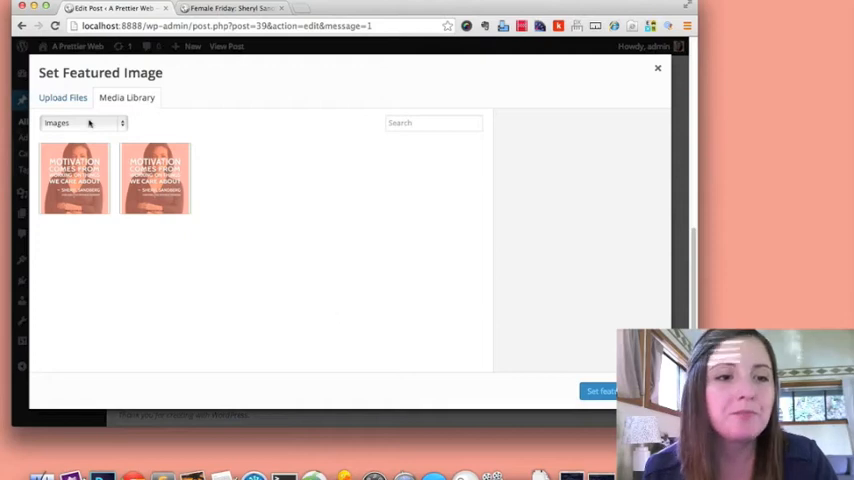
click(74, 177)
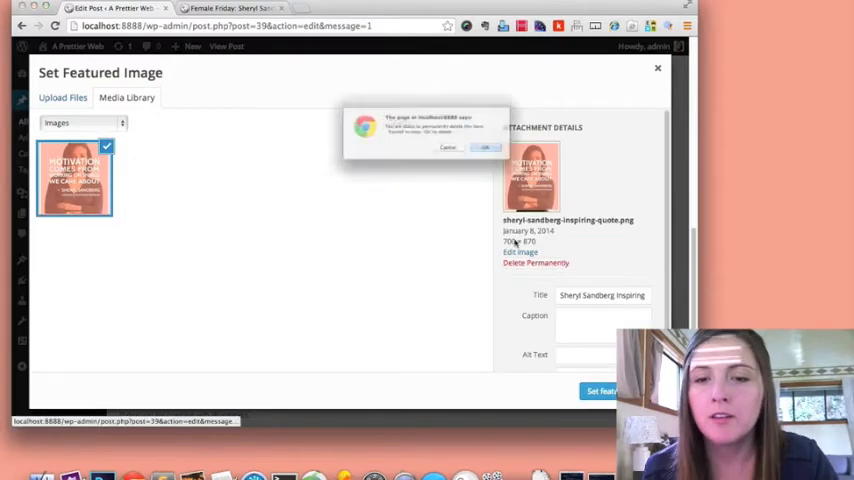
click(485, 147)
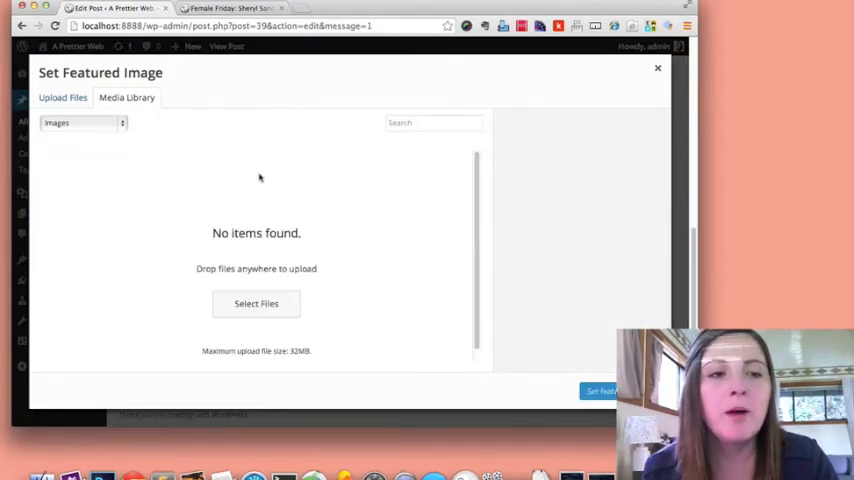
Upload sheryl-sandberg-inspiring-quote.png and title it 'Sheryl Sandberg-inspiring'.
click(62, 97)
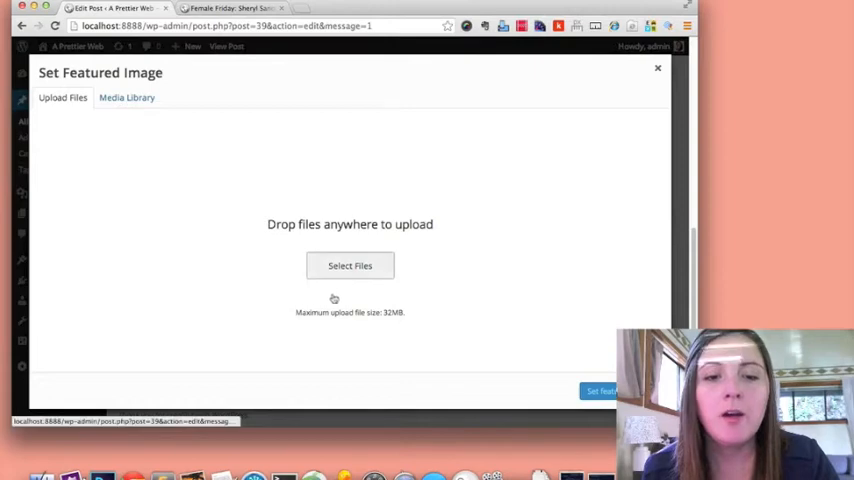
click(349, 265)
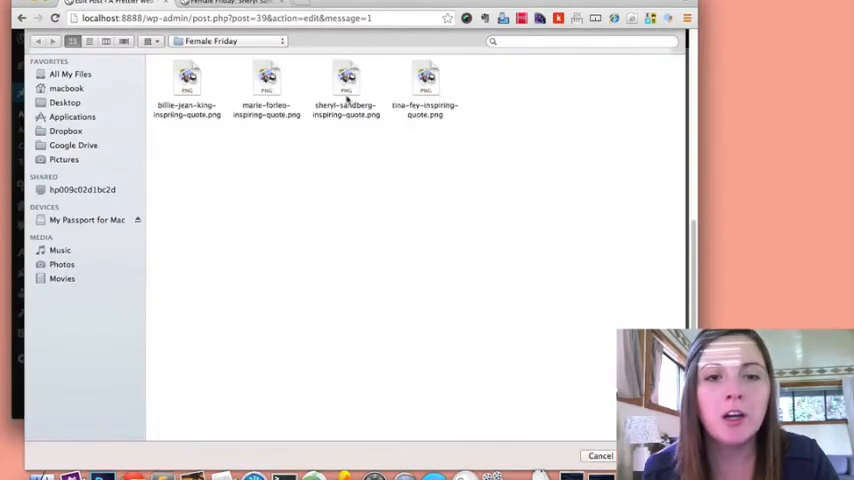
click(346, 85)
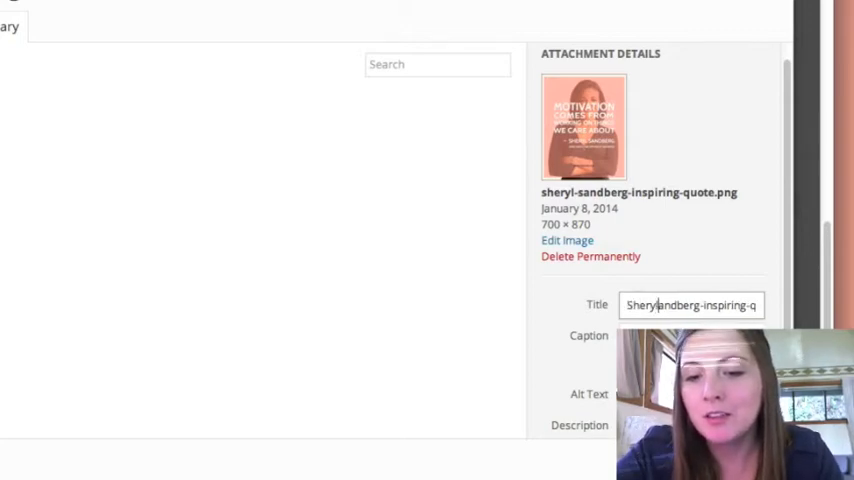
text(Sheryl Sandberg-inspiring)
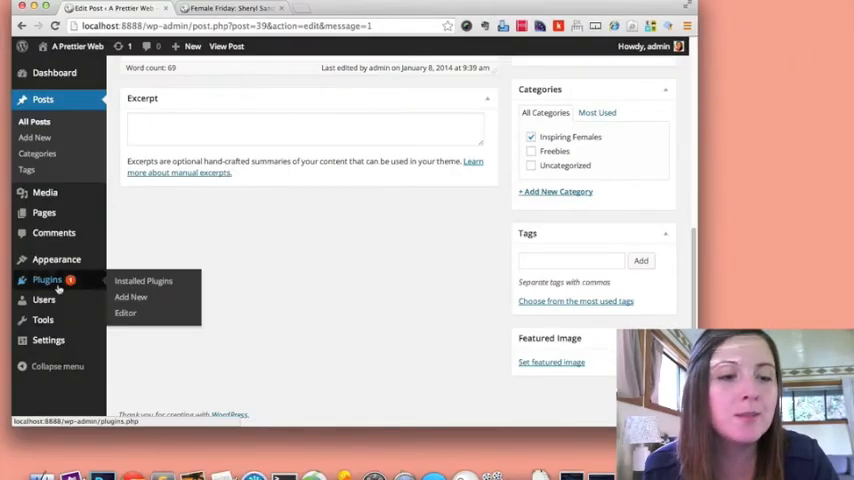
Search installed plugins for 'Format', activate Format Media Titles, and return to the post.
click(143, 281)
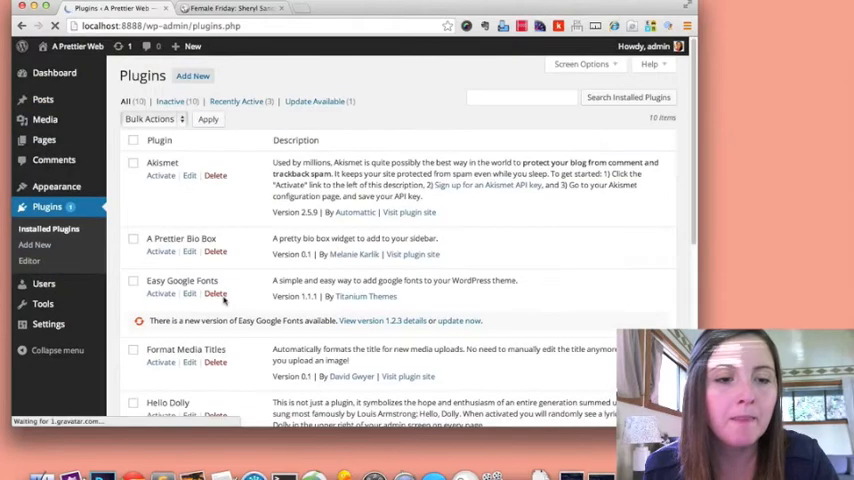
click(522, 97)
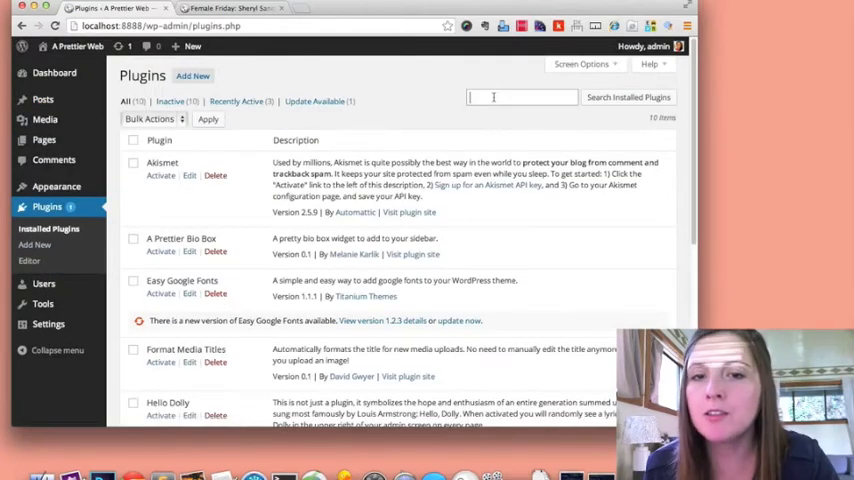
text(Format Media Titl)
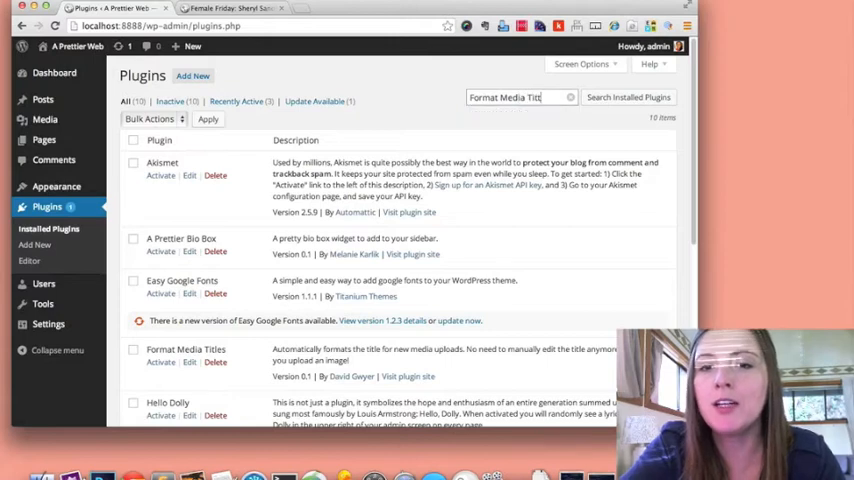
click(628, 97)
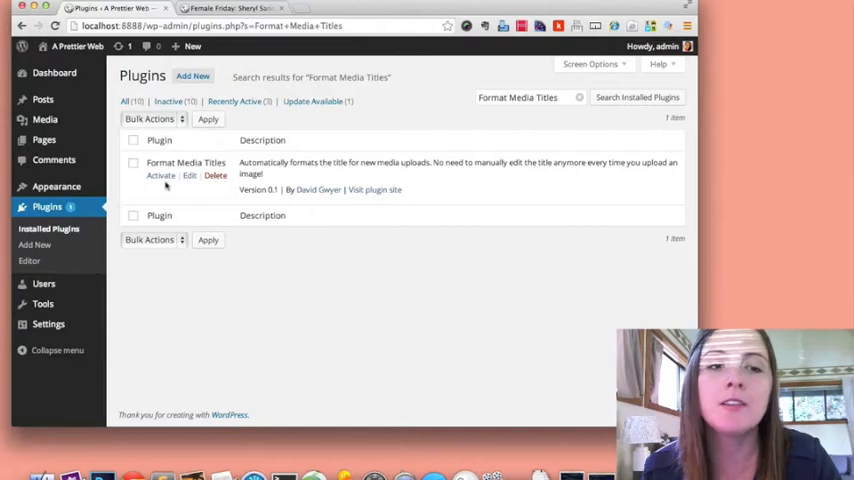
click(161, 175)
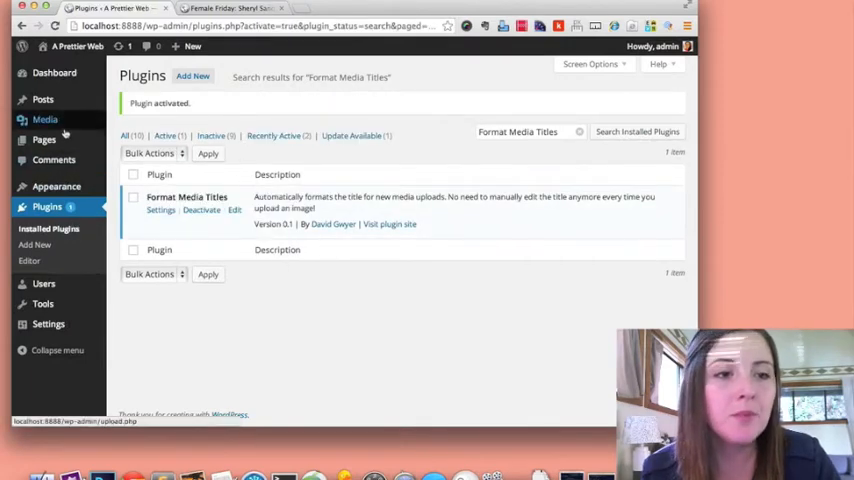
click(215, 8)
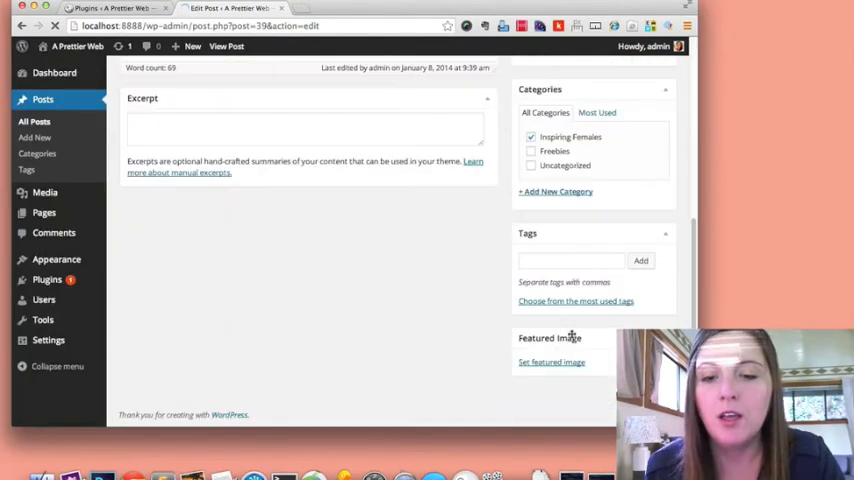
Set the uploaded Sheryl Sandberg quote image as featured image, update the post, and open Pages.
click(551, 362)
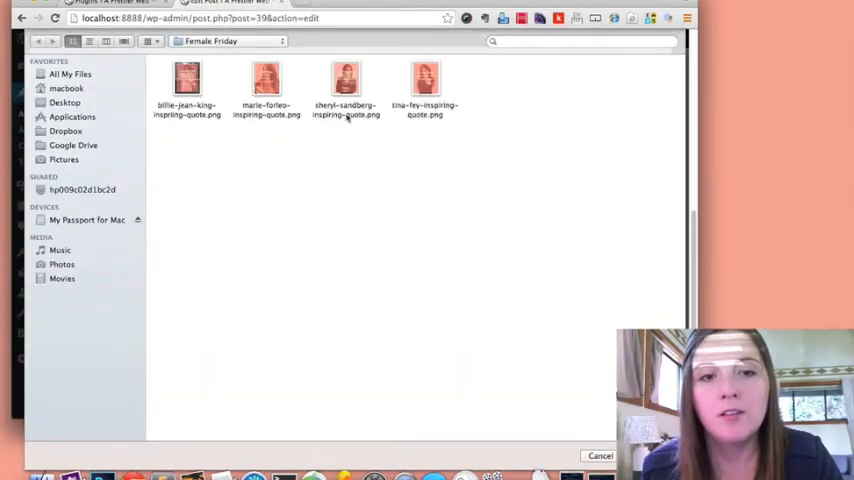
click(345, 80)
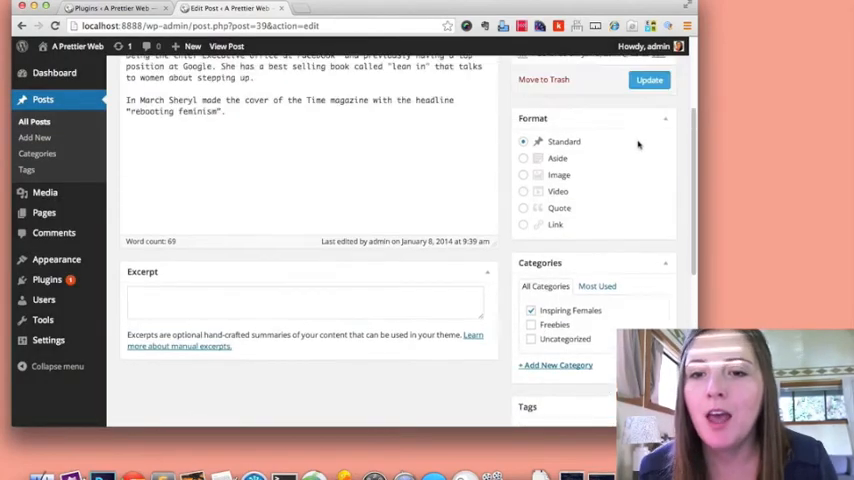
click(649, 186)
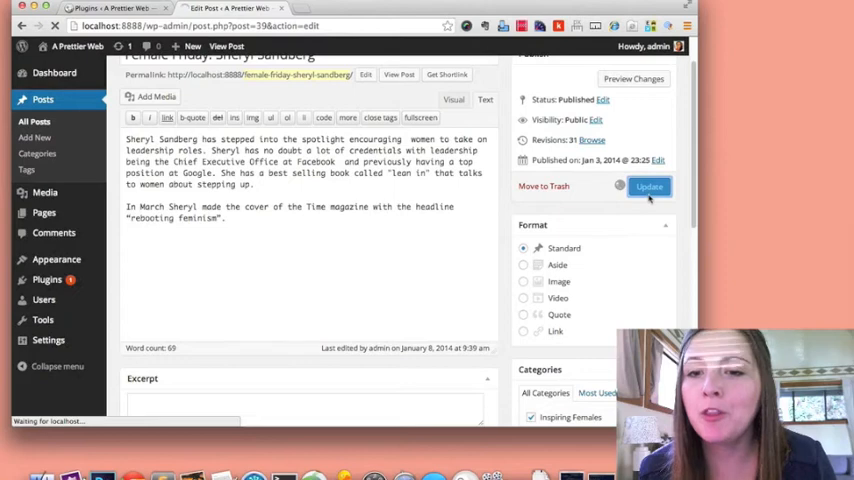
click(649, 187)
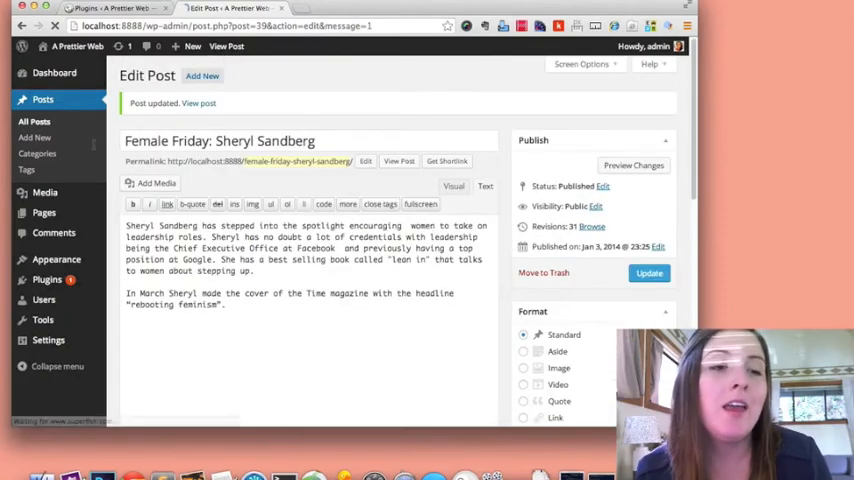
click(44, 213)
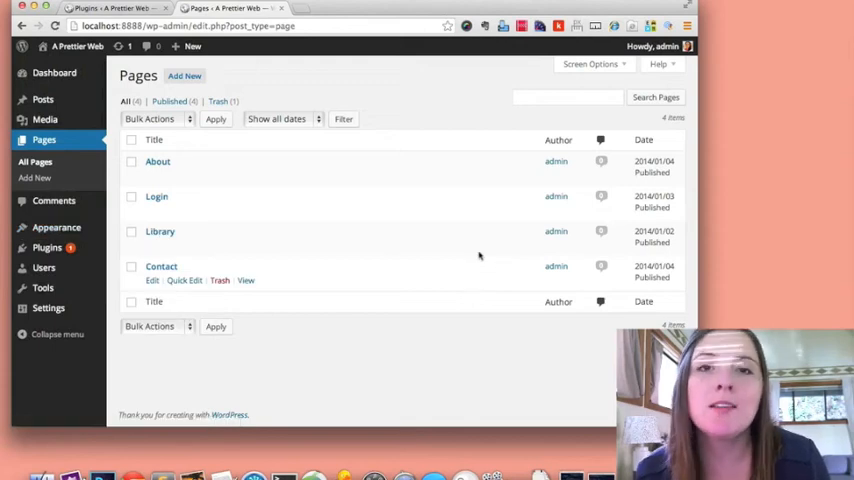
mouse_move(458, 103)
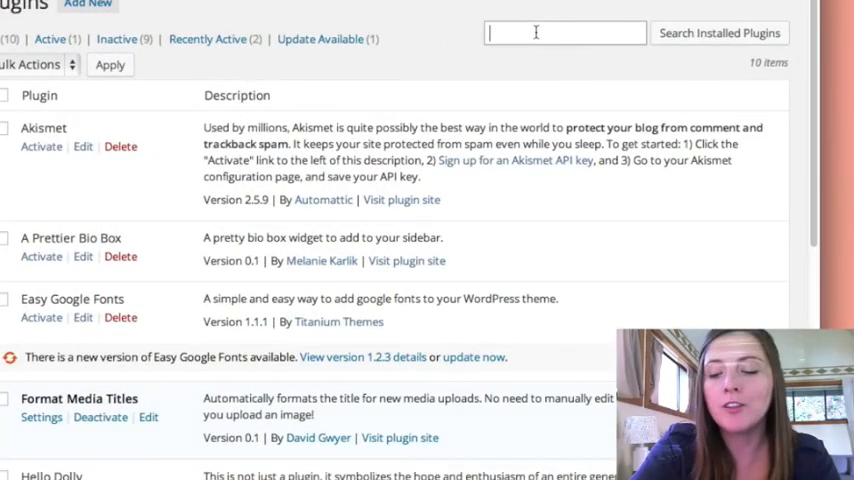
Search the installed plugins for 'Simple Page'.
text(Simple Page Ordering)
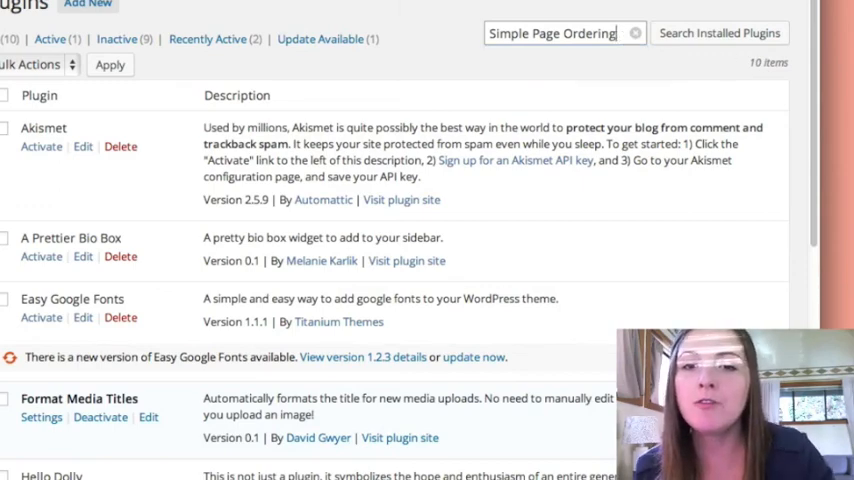
click(719, 32)
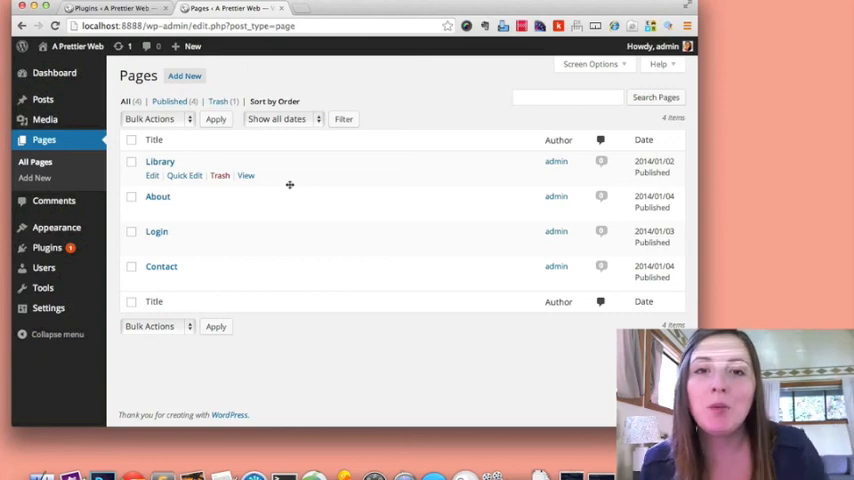
mouse_move(269, 178)
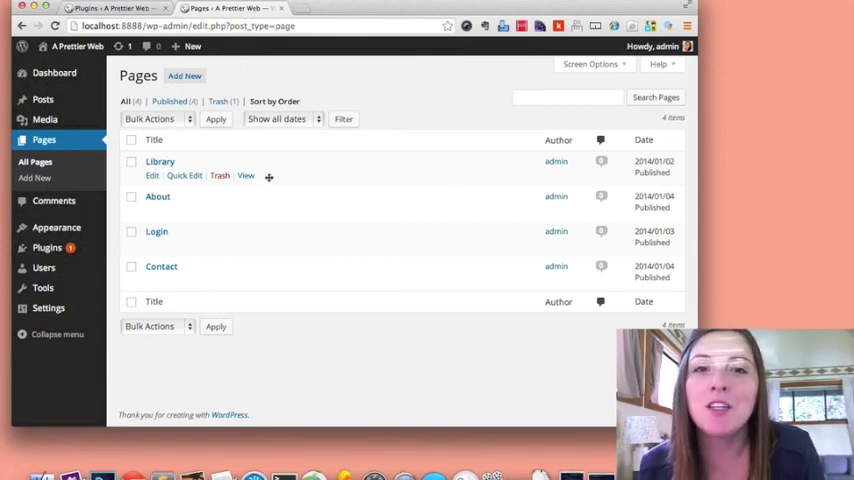